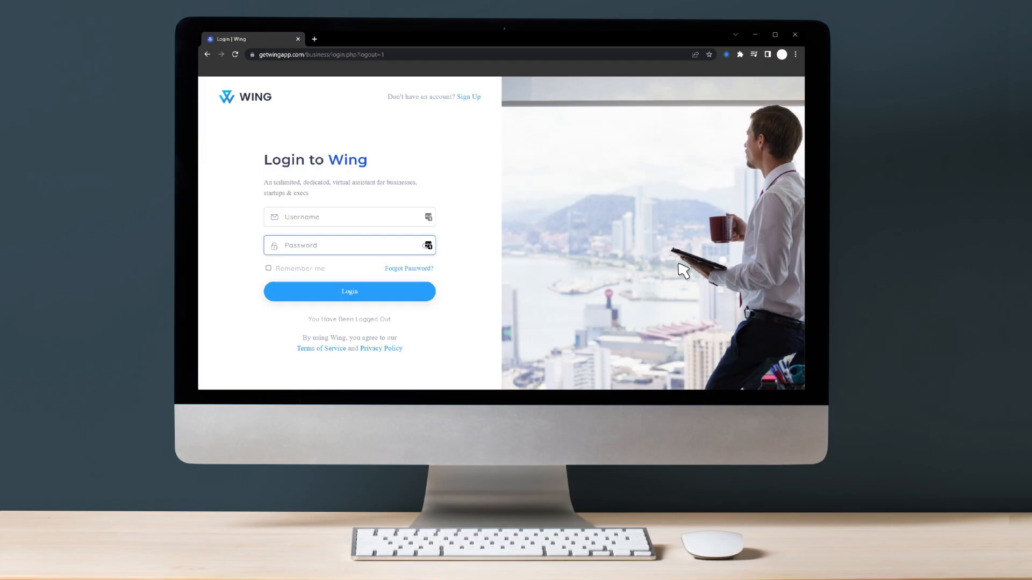
- Open the Wink extension's recording panel from the Chrome toolbar over the Wing login page
click(726, 54)
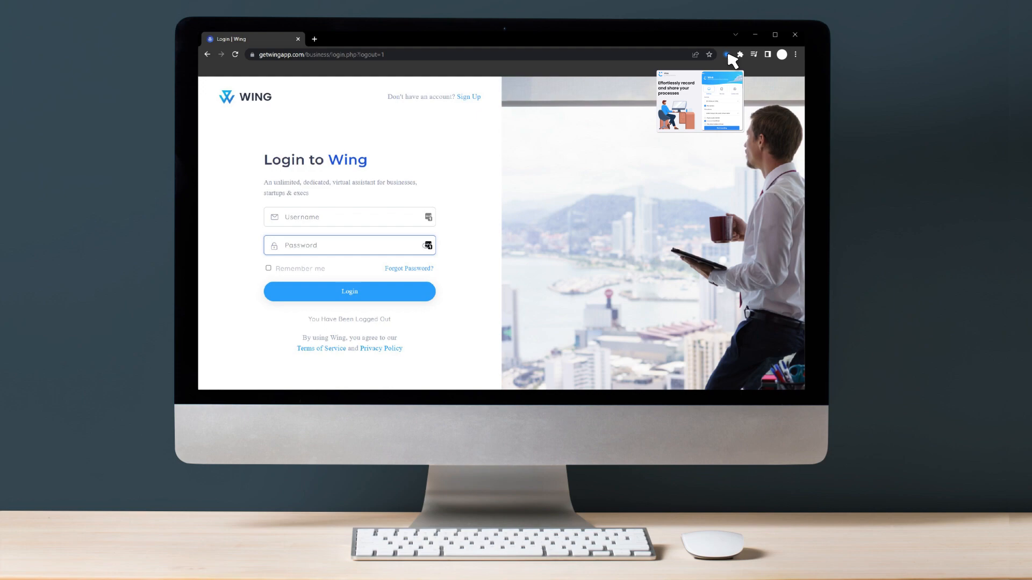
- Start a Desktop-mode Wink recording with webcam, microphone and 3-second countdown
click(728, 54)
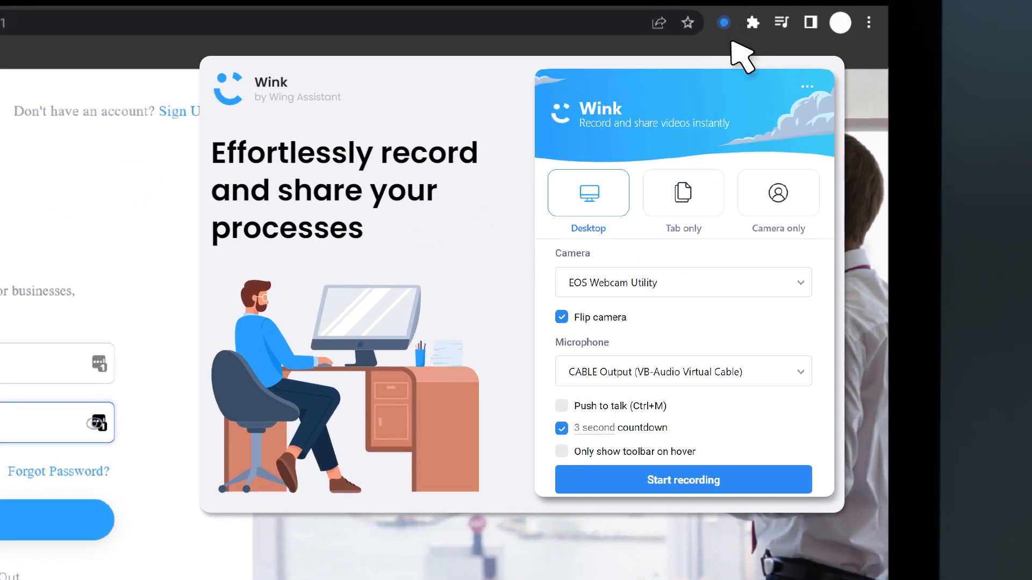
mouse_move(811, 323)
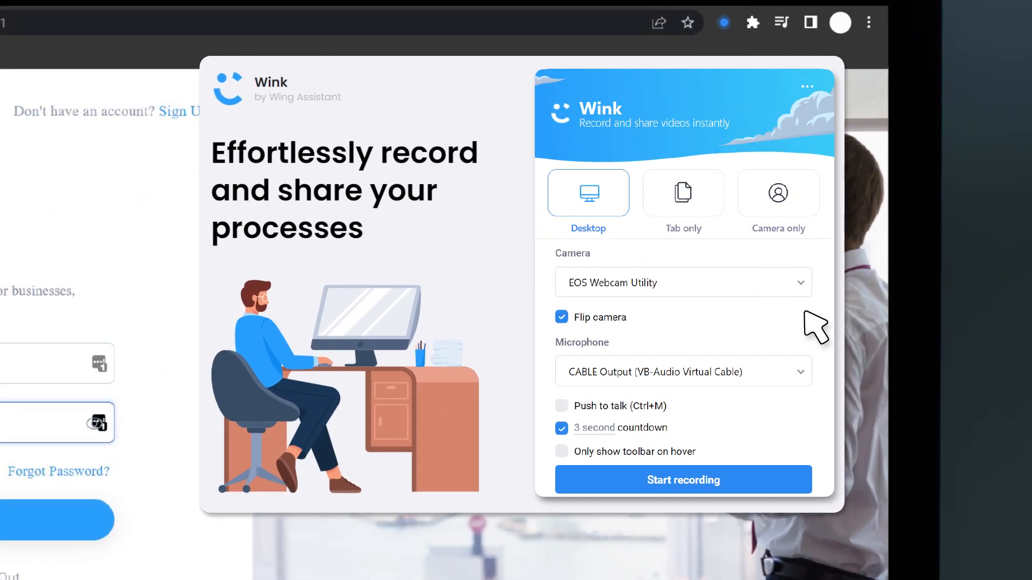
mouse_move(731, 297)
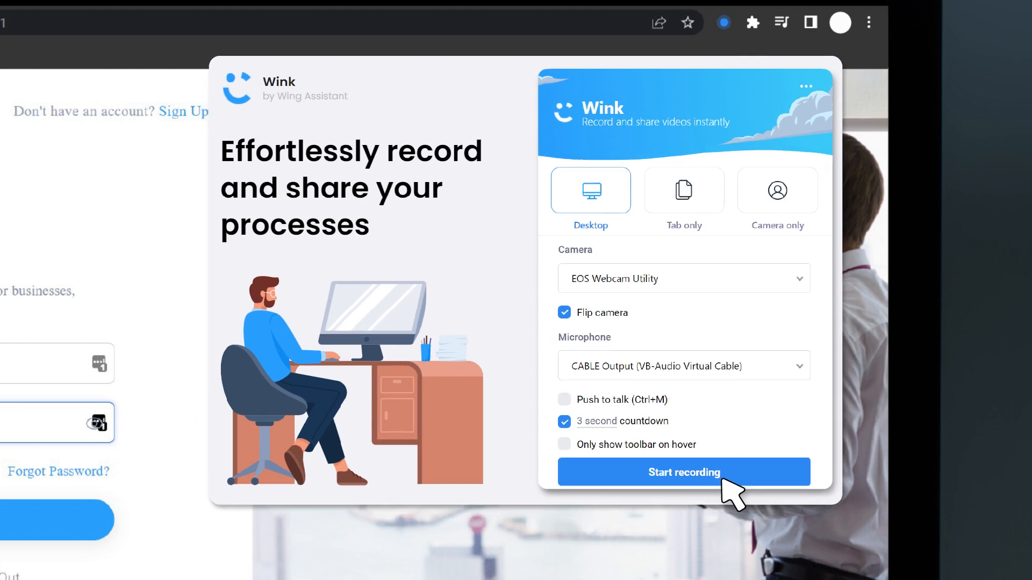
click(684, 471)
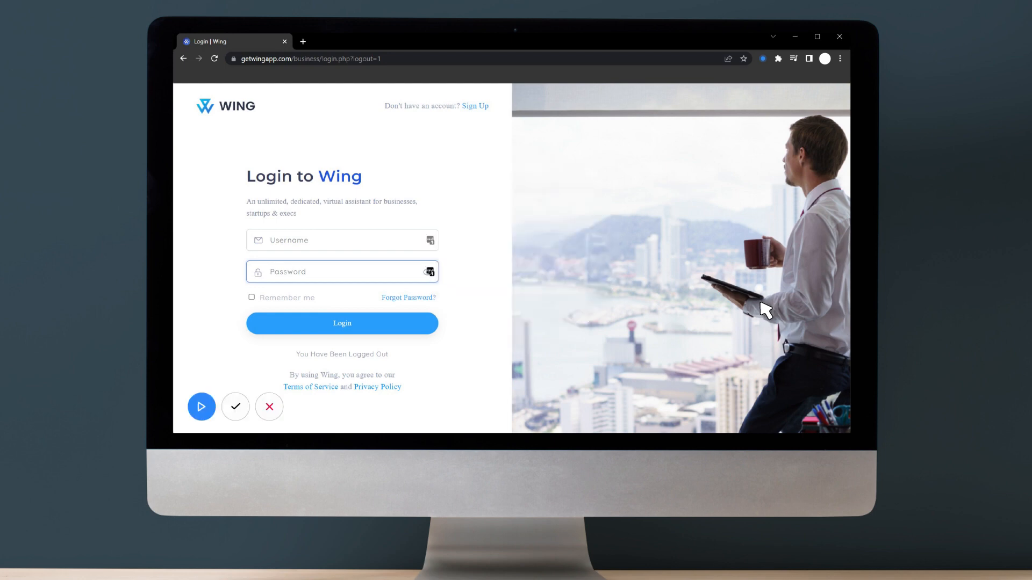
mouse_move(337, 408)
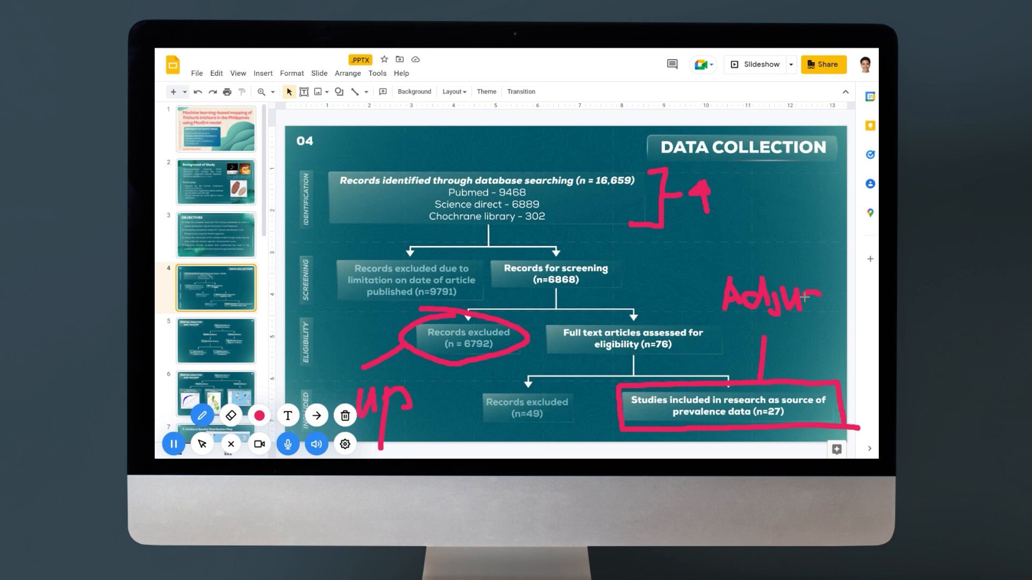
- Finish writing 'Adjust' in red beside the Studies included box and add a red stroke
drag(806, 296, 869, 293)
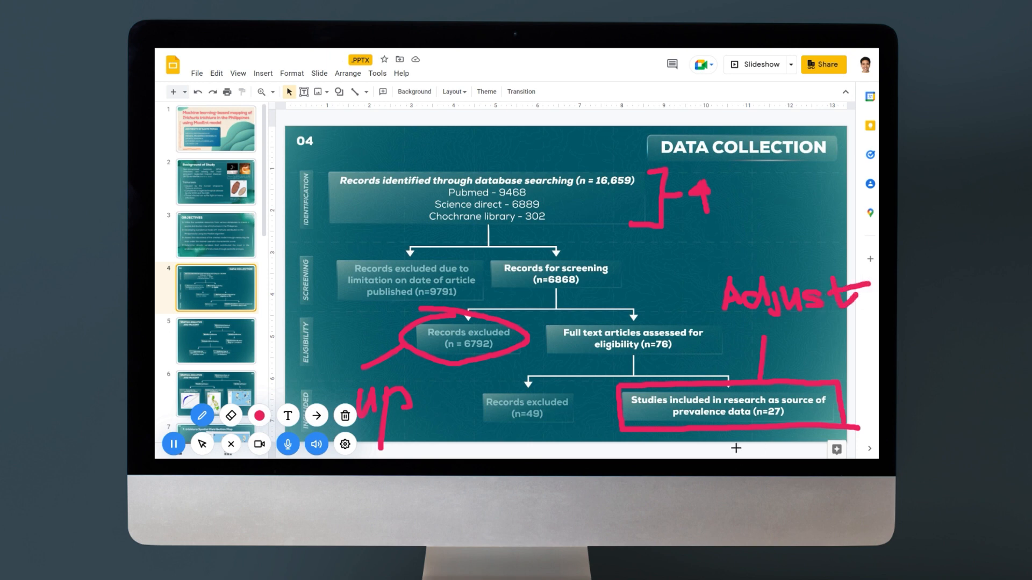
drag(336, 190, 438, 189)
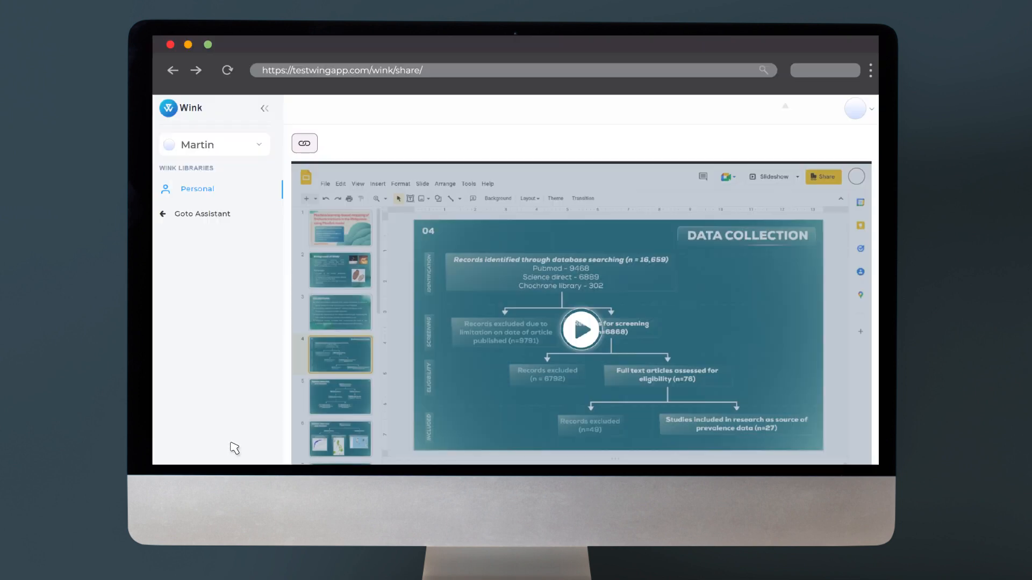
mouse_move(734, 306)
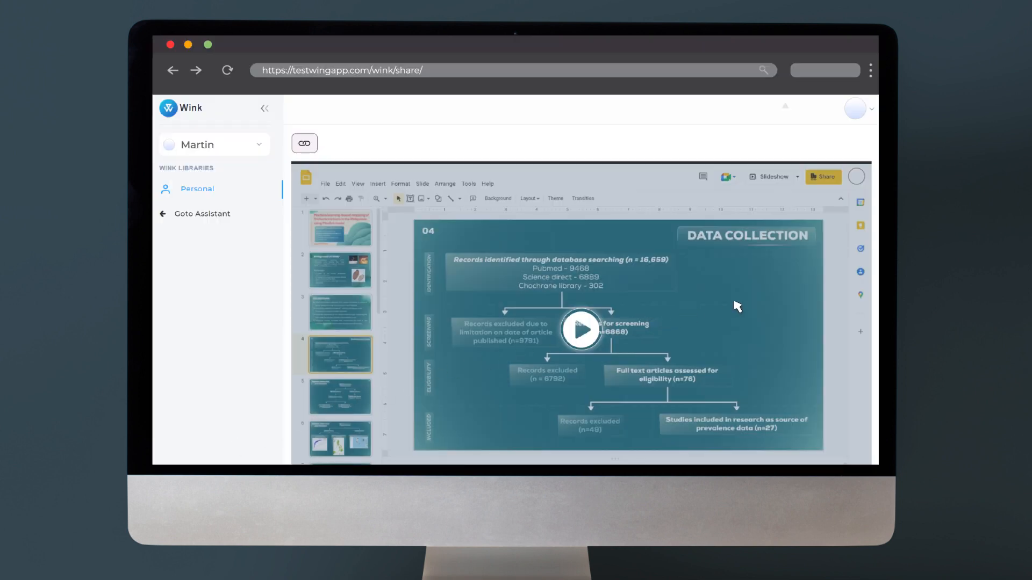
mouse_move(747, 304)
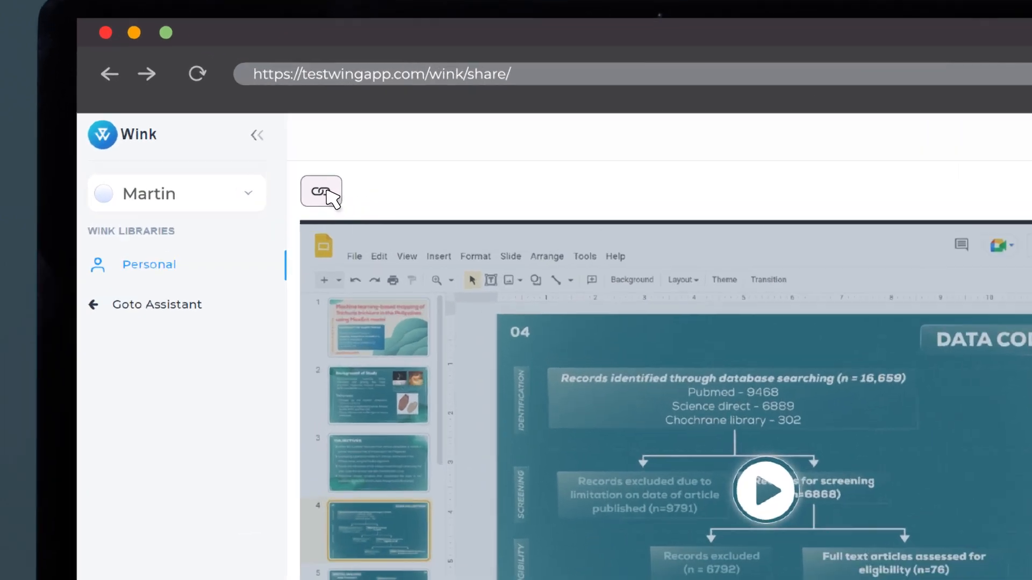
- Copy the recording's share link using the link icon above the video
click(320, 192)
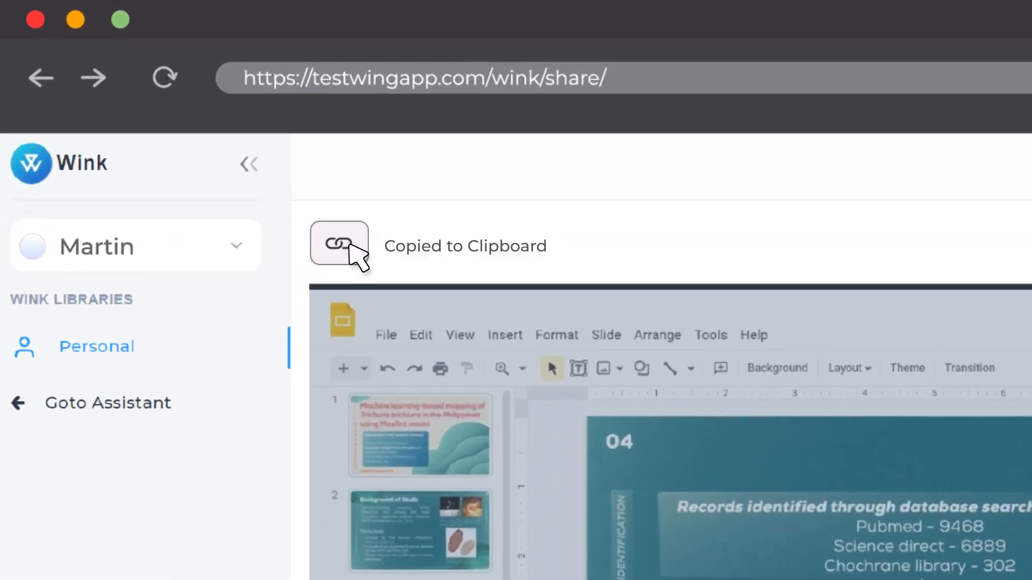